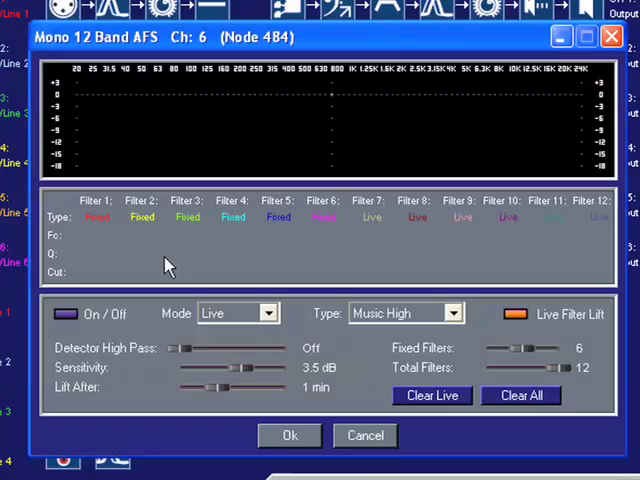
mouse_move(92, 296)
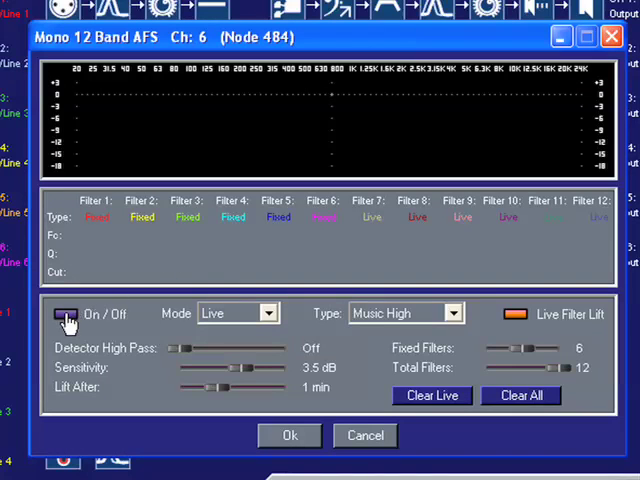
Step: Switch channel 6's Mono 12 Band AFS module on
click(64, 314)
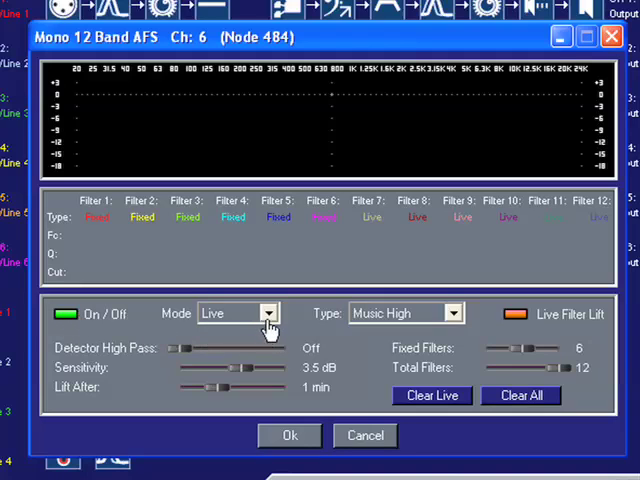
Step: Set the AFS mode to Fixed instead of Live
click(270, 312)
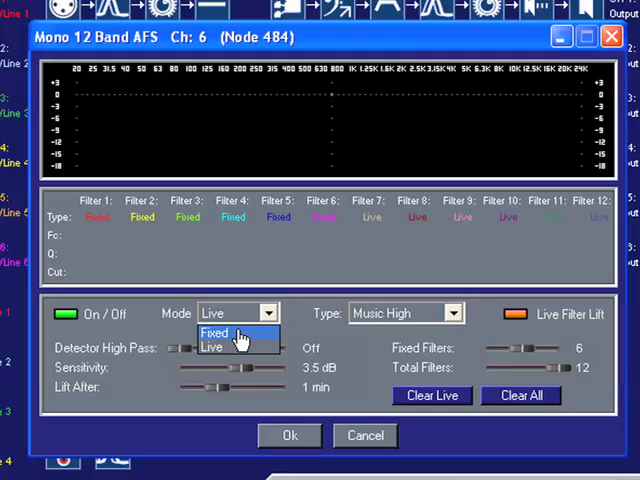
click(216, 332)
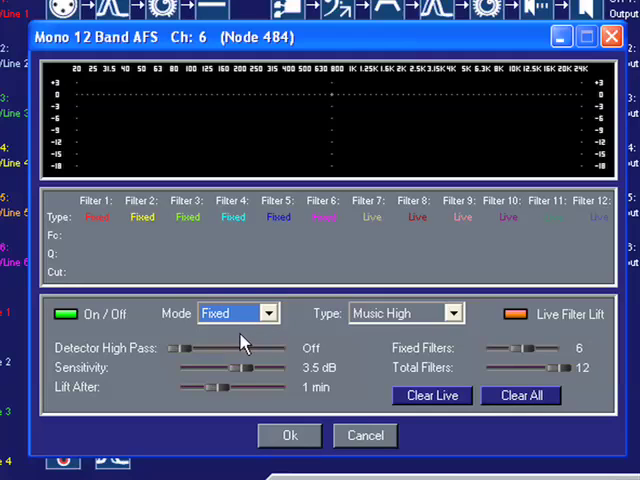
mouse_move(176, 352)
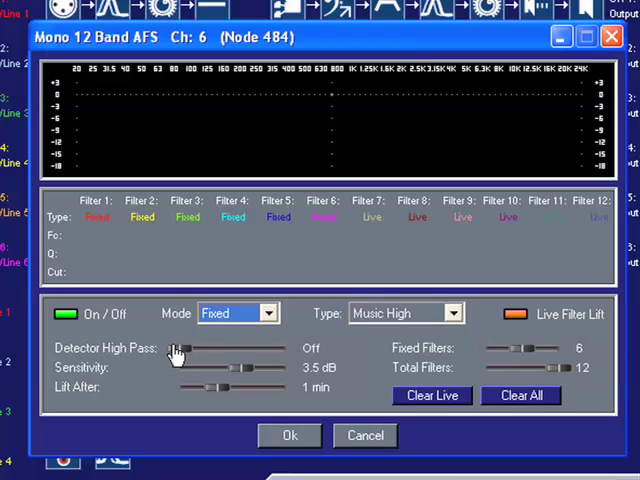
Step: Raise the detector high-pass from Off to about 293 Hz
drag(182, 350, 222, 350)
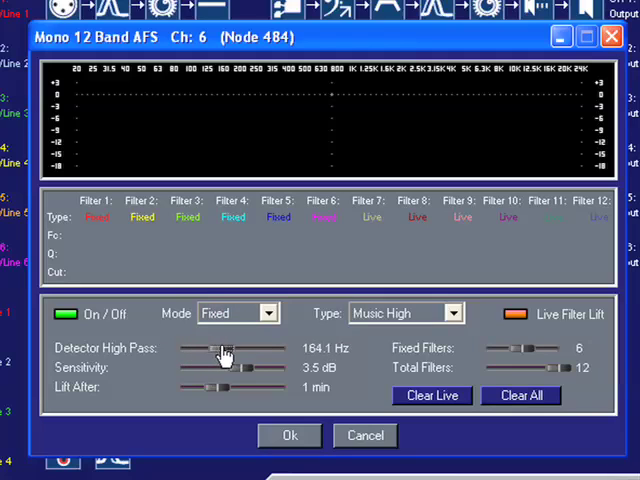
drag(222, 348, 256, 348)
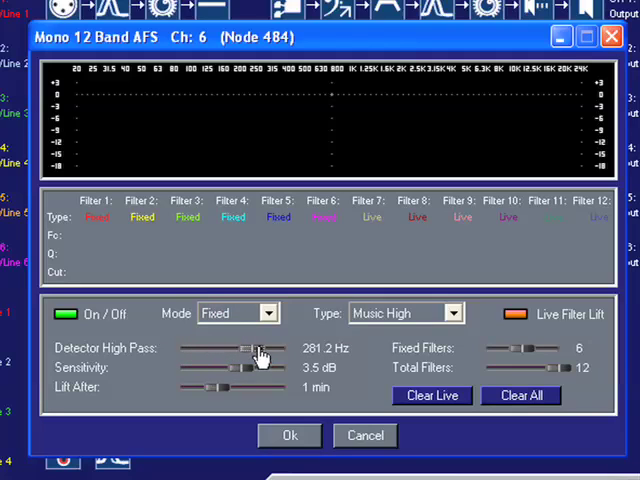
drag(248, 348, 284, 348)
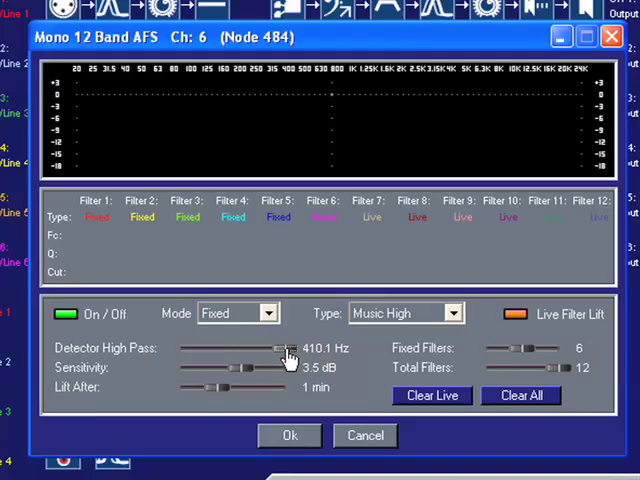
drag(284, 348, 258, 348)
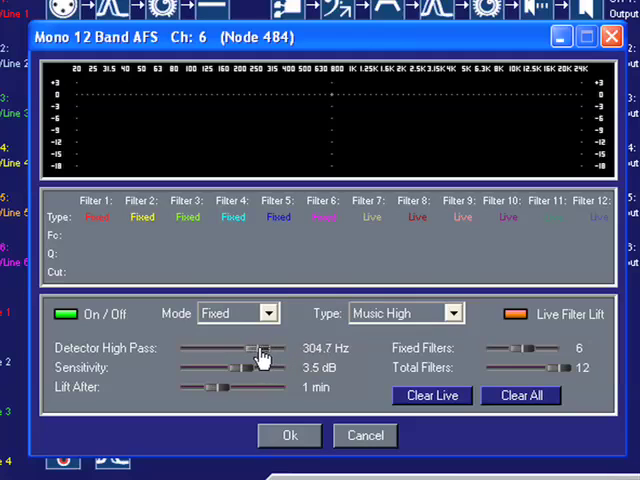
drag(258, 348, 240, 348)
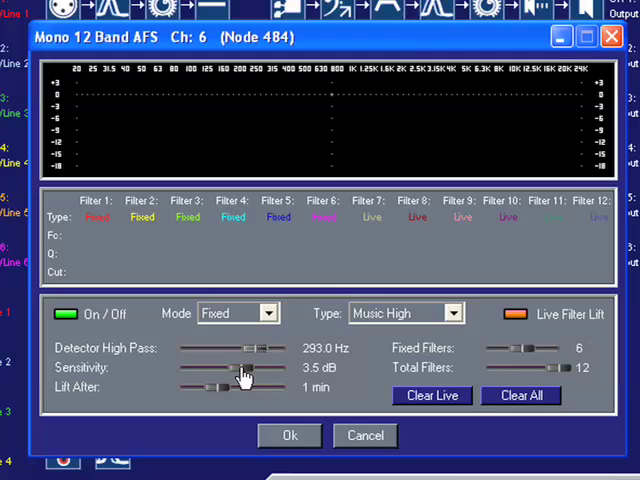
Step: Set AFS sensitivity to 10.5 dB after trying -20, -4 and 20 dB
drag(248, 368, 178, 368)
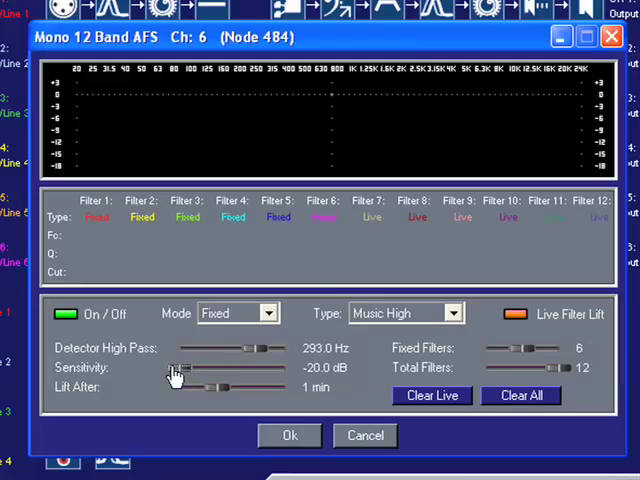
drag(178, 372, 218, 372)
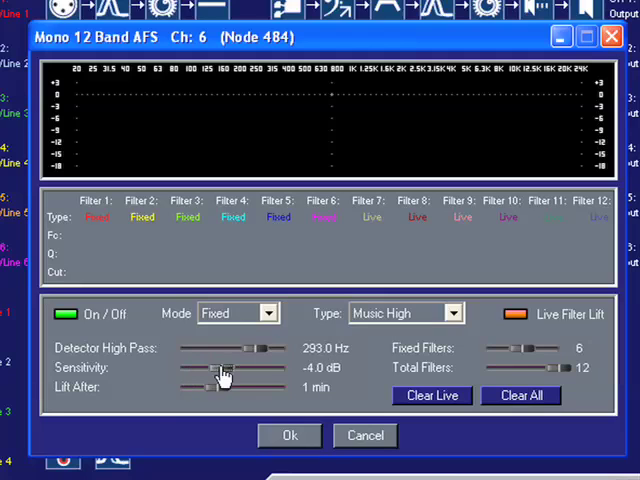
drag(220, 368, 284, 368)
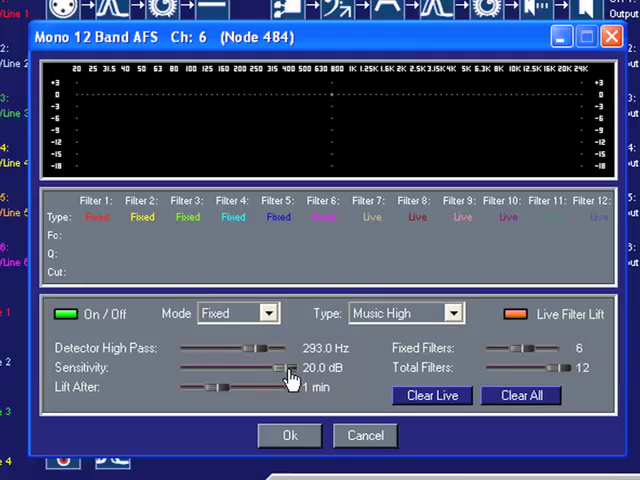
drag(284, 368, 262, 368)
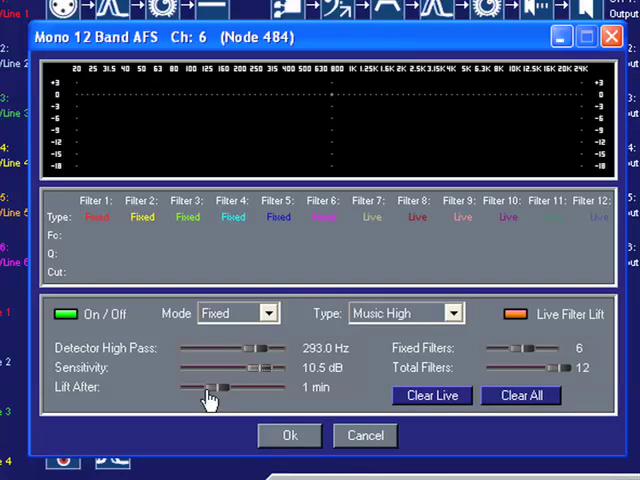
mouse_move(208, 400)
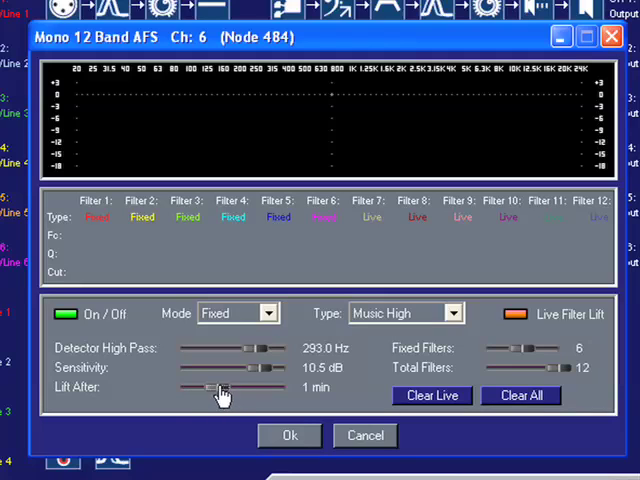
Step: Lengthen Lift After from 1 minute to 60 minutes
drag(218, 388, 184, 388)
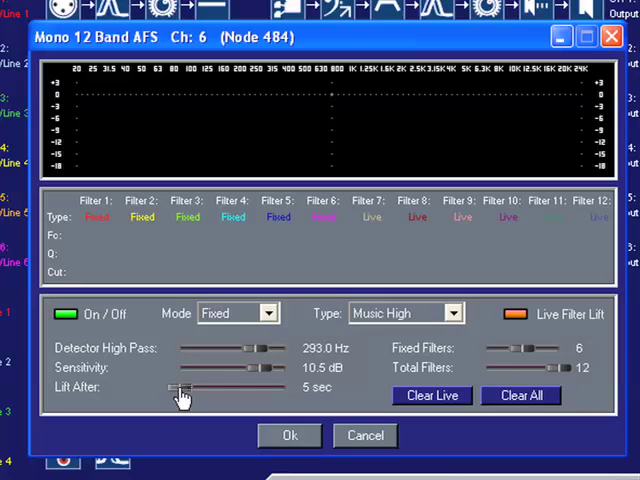
drag(178, 388, 224, 388)
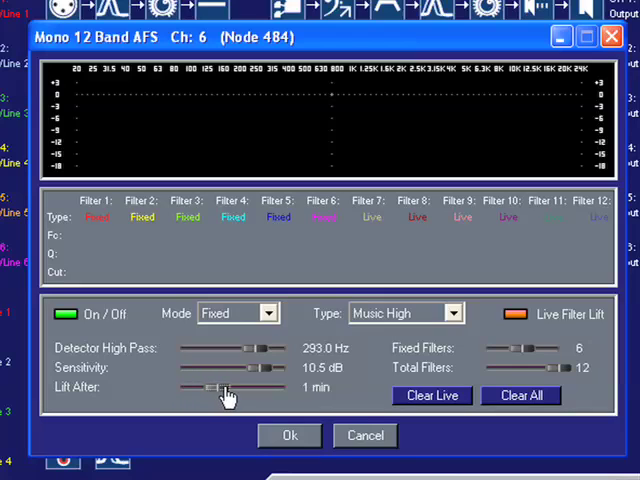
drag(220, 388, 296, 388)
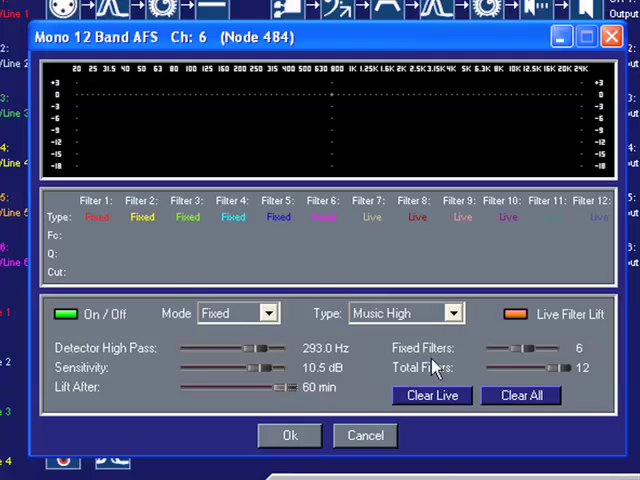
mouse_move(458, 312)
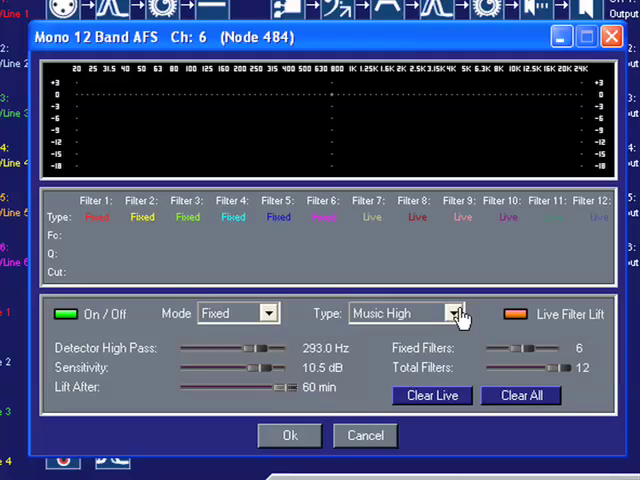
click(456, 312)
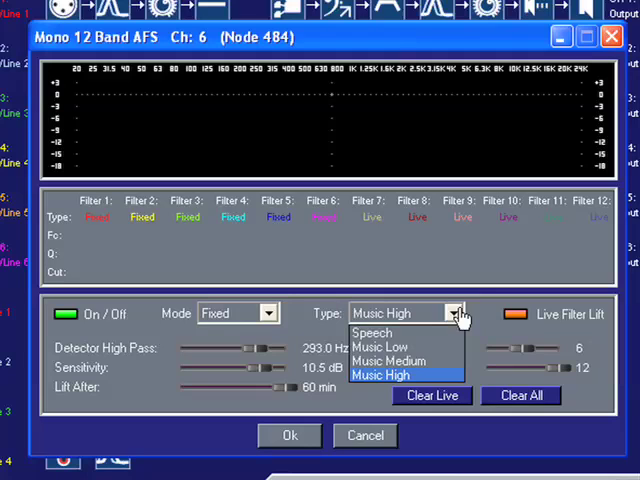
click(380, 376)
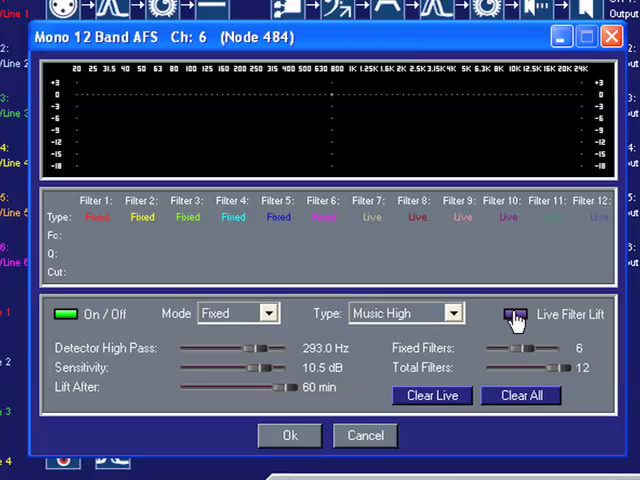
Step: Shorten Lift After to 40 seconds, leaving Live Filter Lift enabled
click(512, 314)
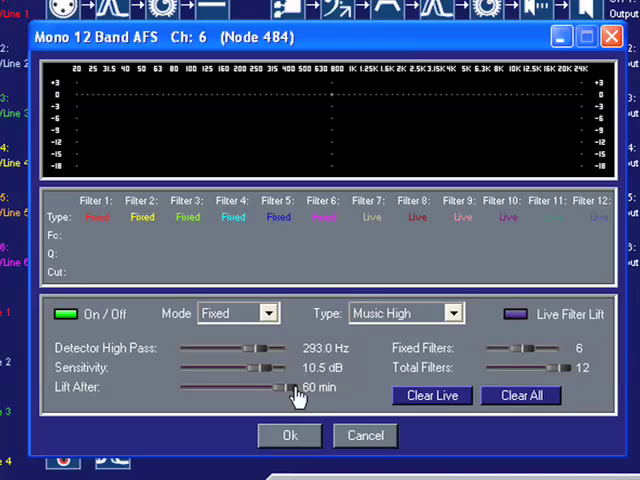
drag(290, 388, 204, 388)
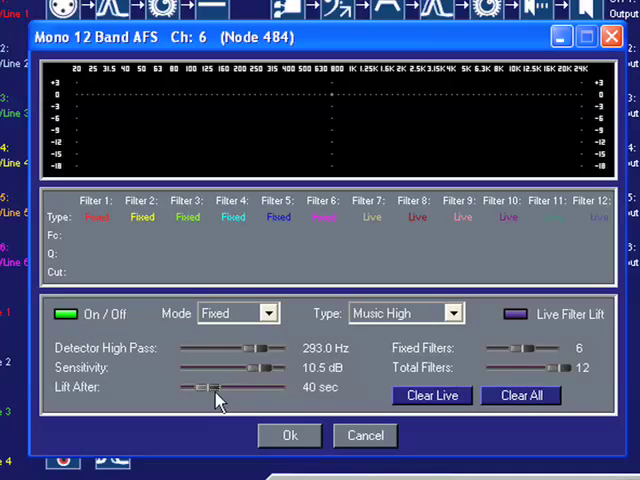
mouse_move(500, 338)
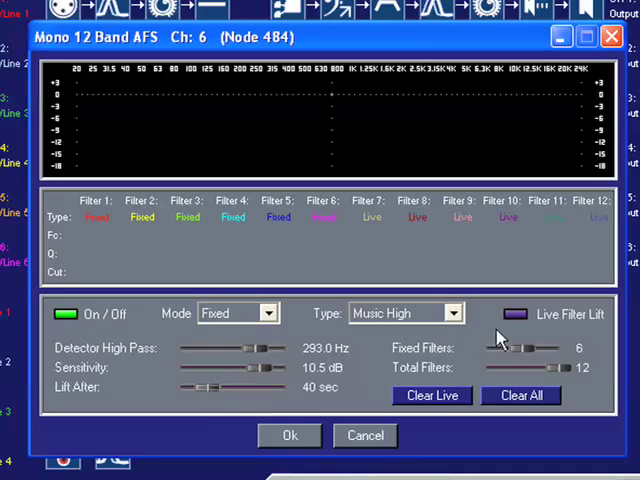
click(514, 314)
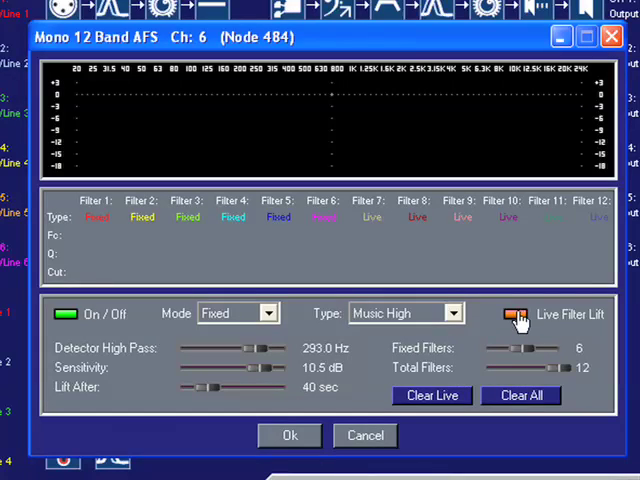
click(514, 314)
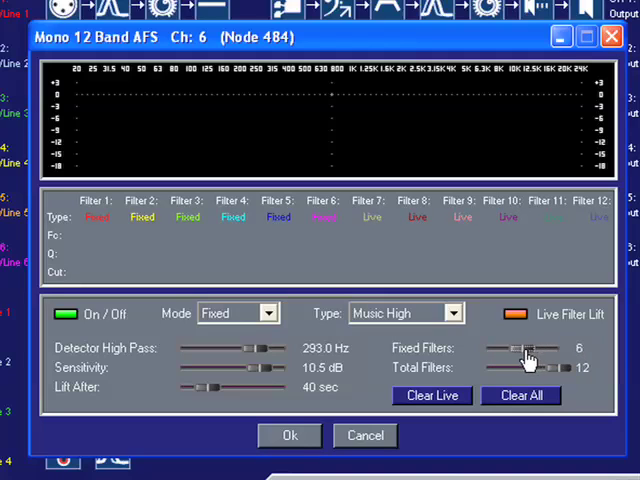
mouse_move(560, 384)
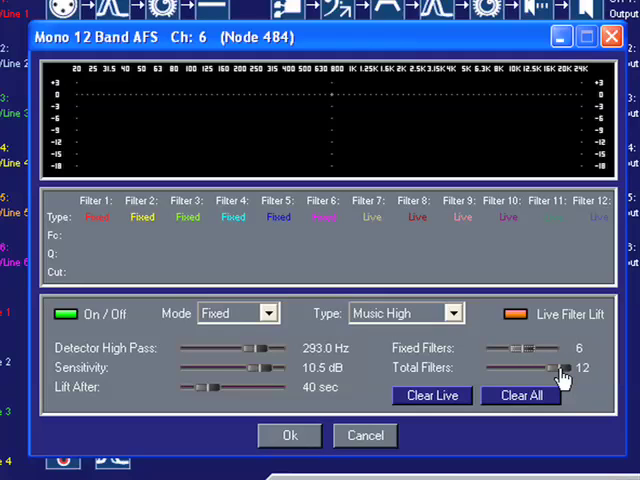
mouse_move(524, 352)
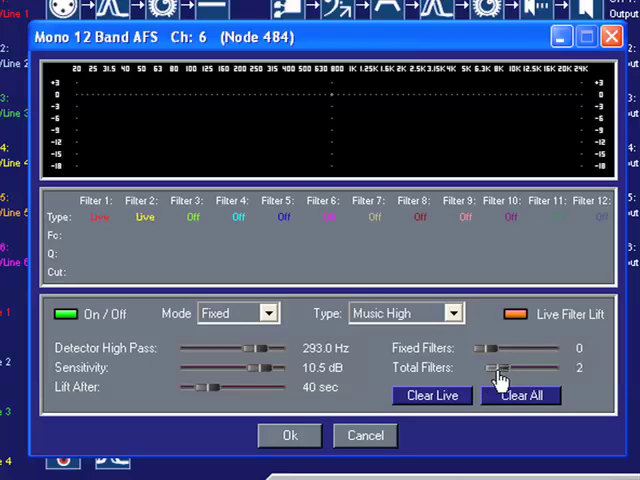
Step: Set the total filter count to 9 with 4 fixed filters
drag(496, 376, 544, 376)
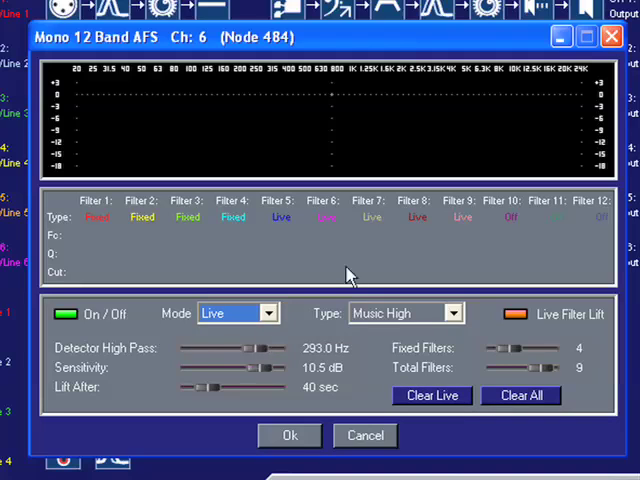
mouse_move(384, 224)
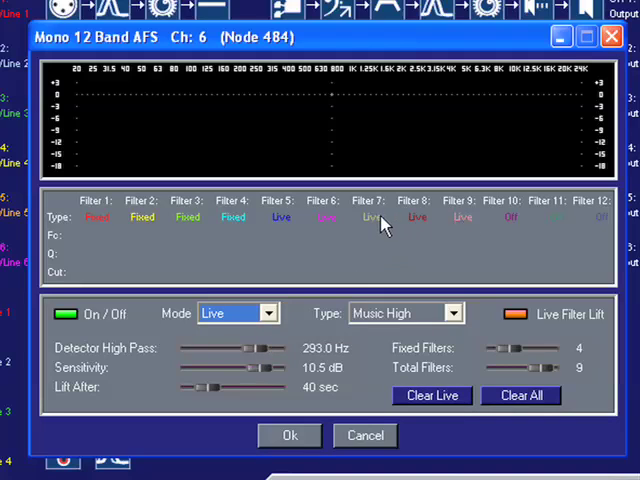
mouse_move(424, 222)
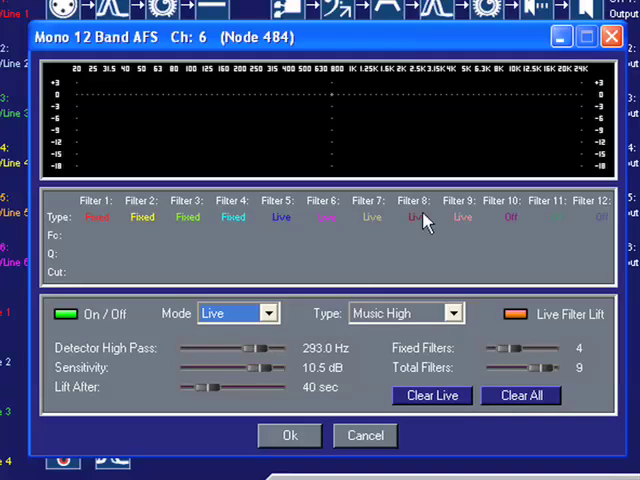